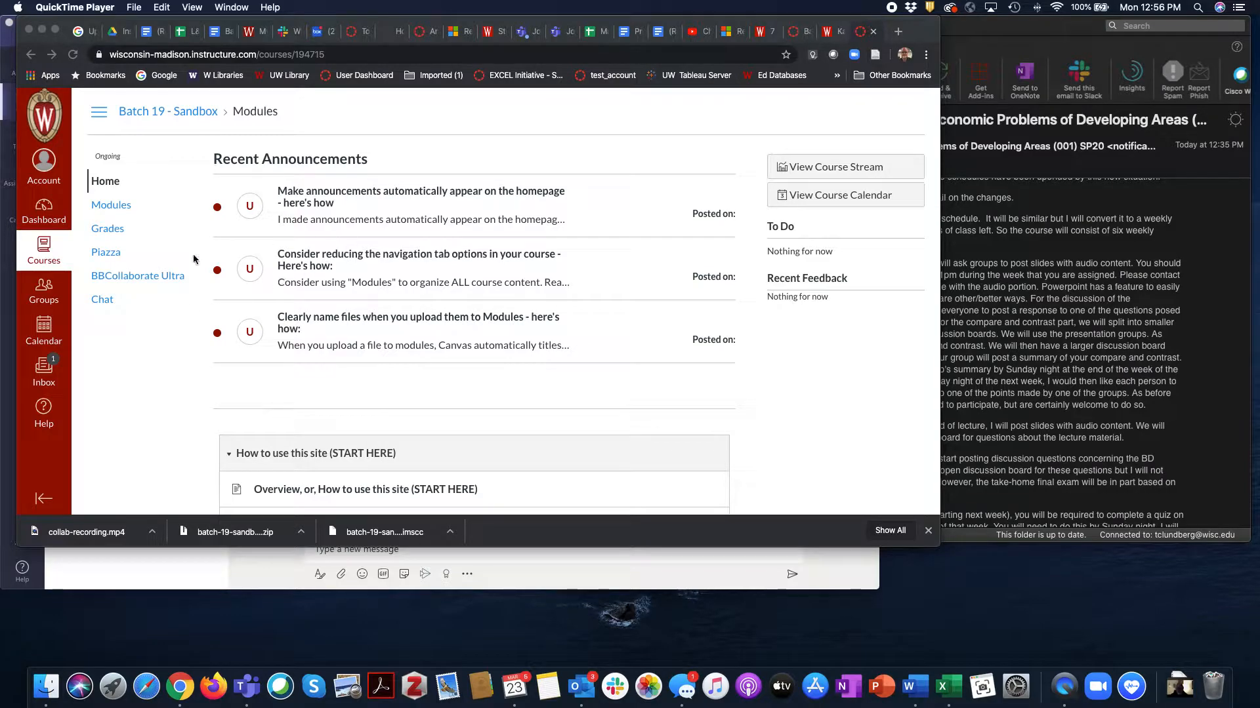
mouse_move(168, 347)
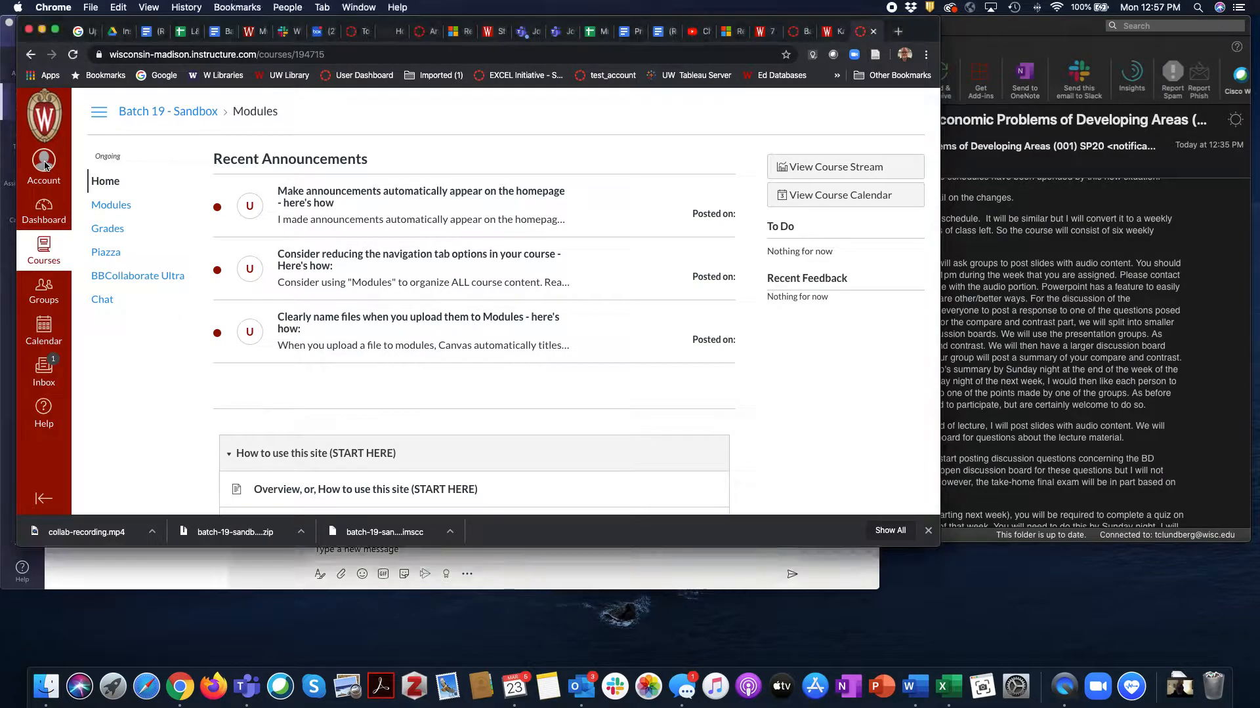
Open Settings from the Account menu of Todd Lundberg Test
left_click(43, 161)
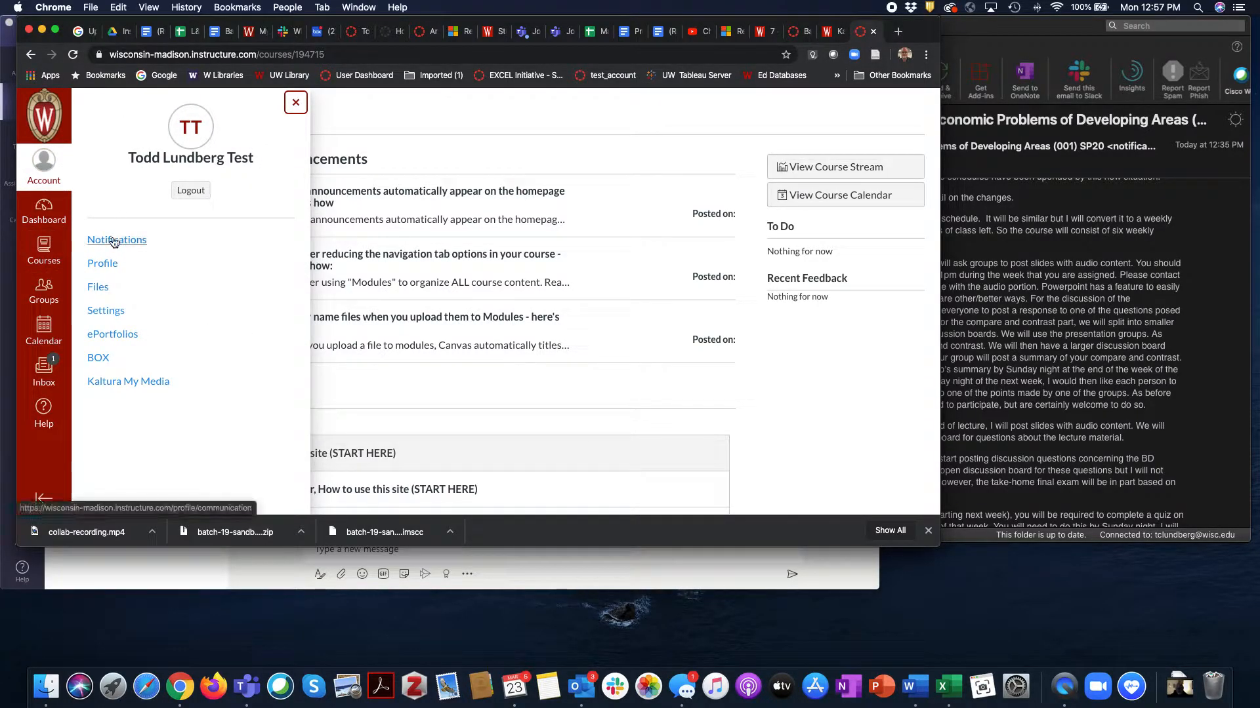
mouse_move(105, 310)
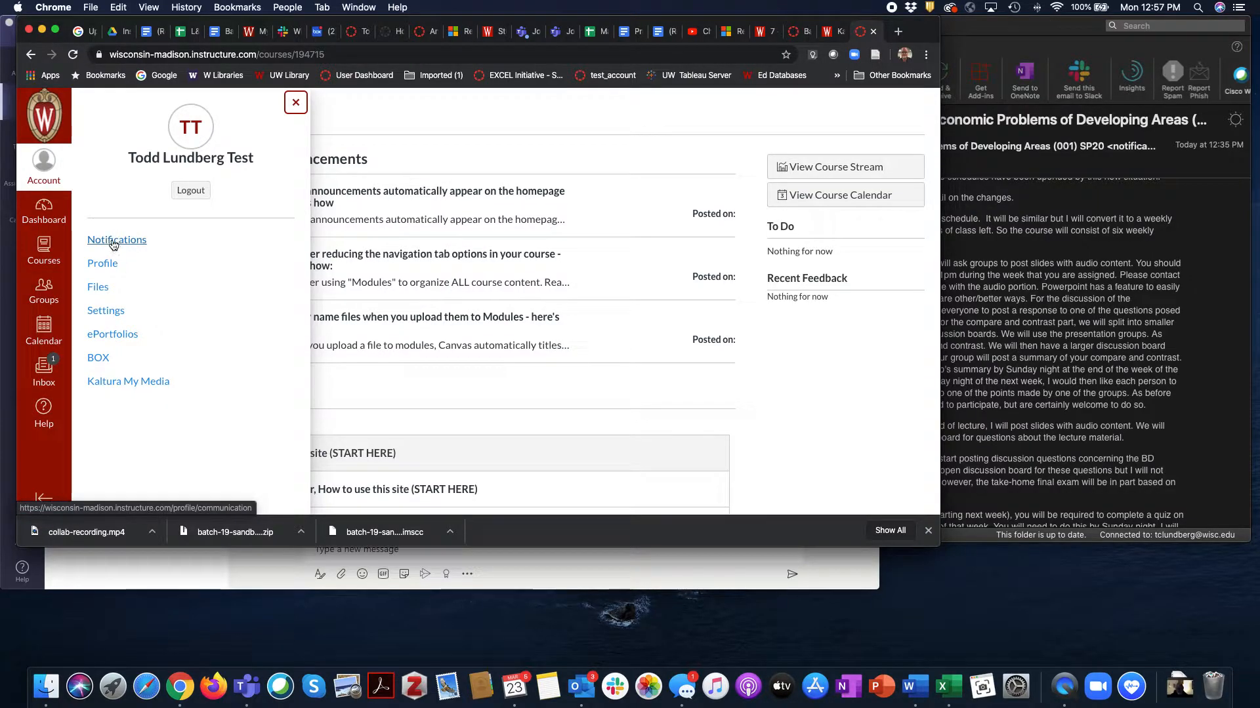
left_click(105, 310)
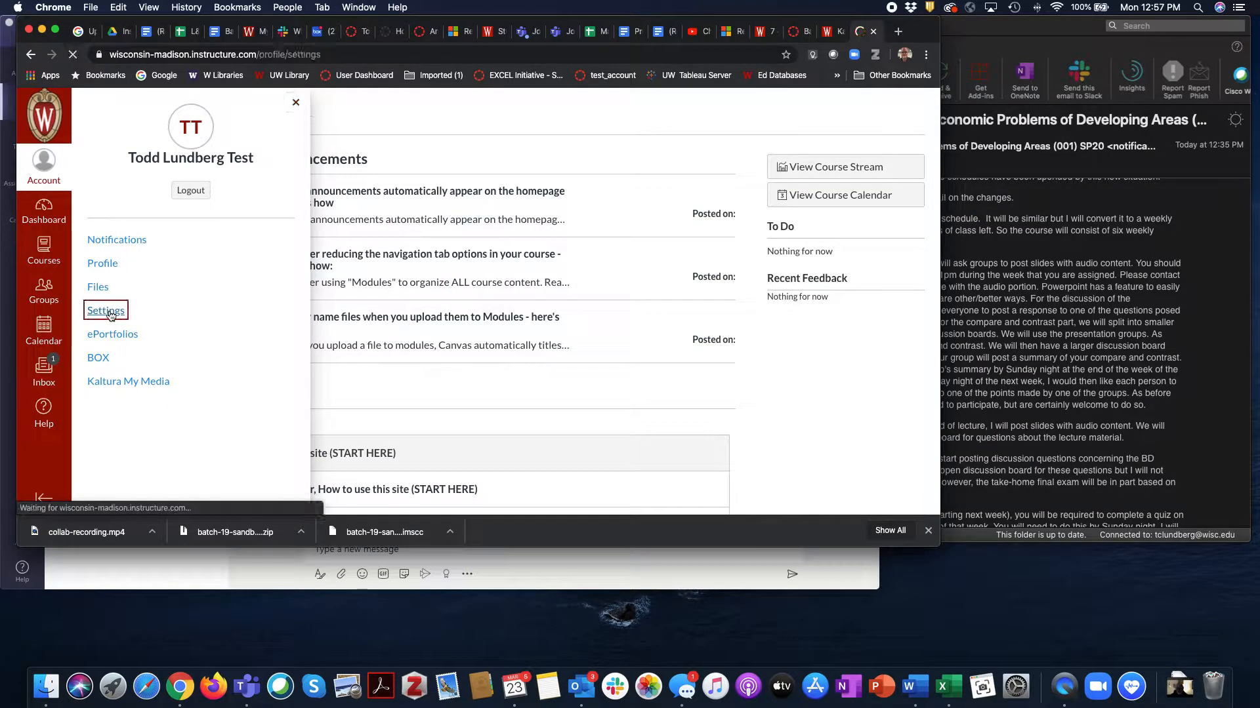
Load the account Settings page showing name, language, time zone and contact emails
left_click(105, 311)
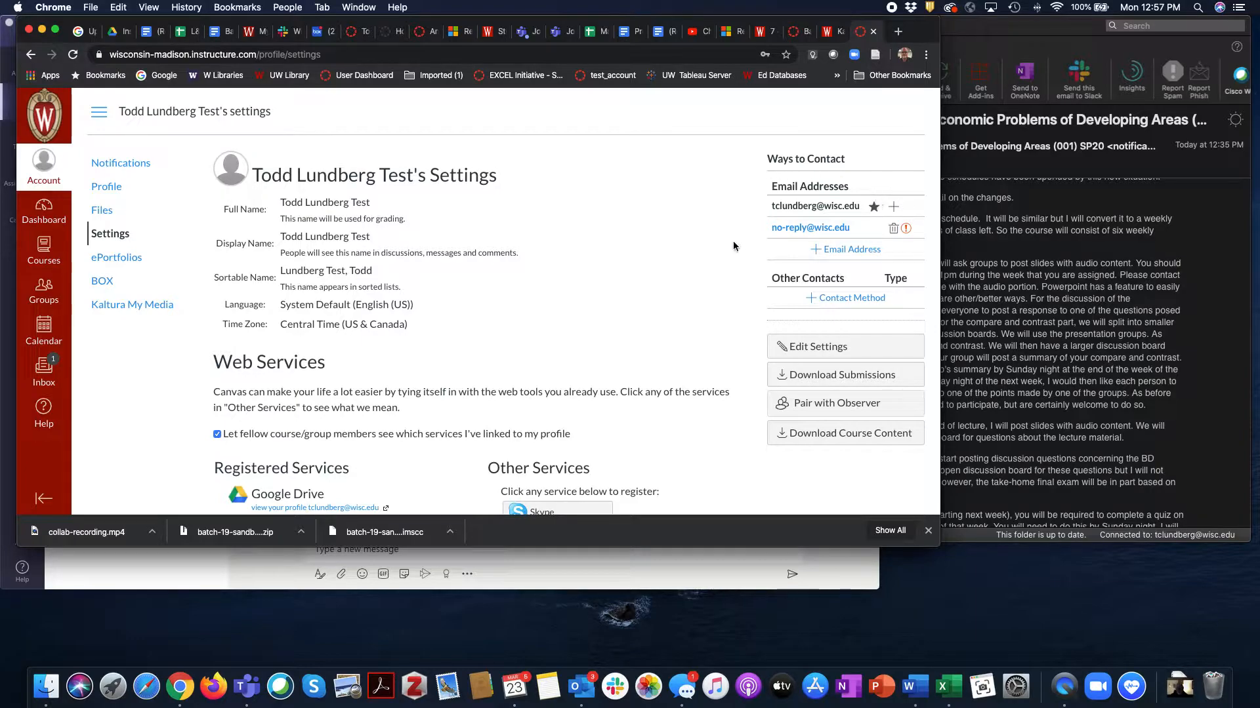
mouse_move(707, 276)
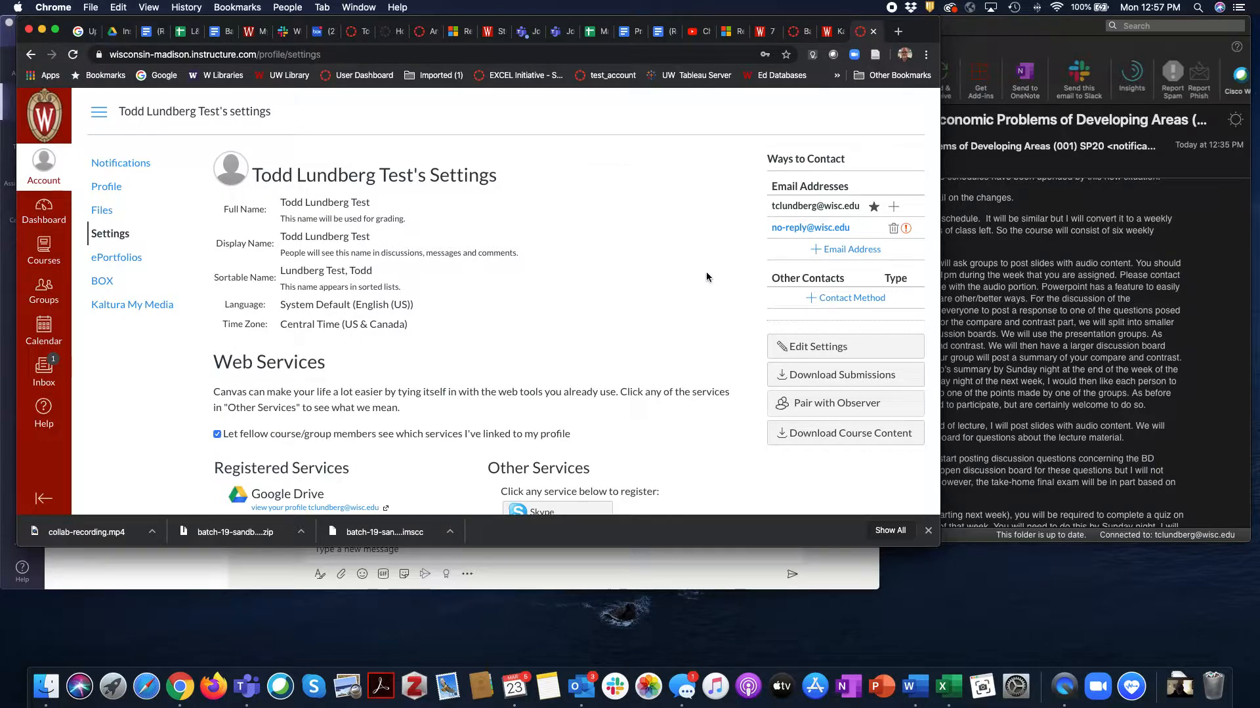
mouse_move(659, 289)
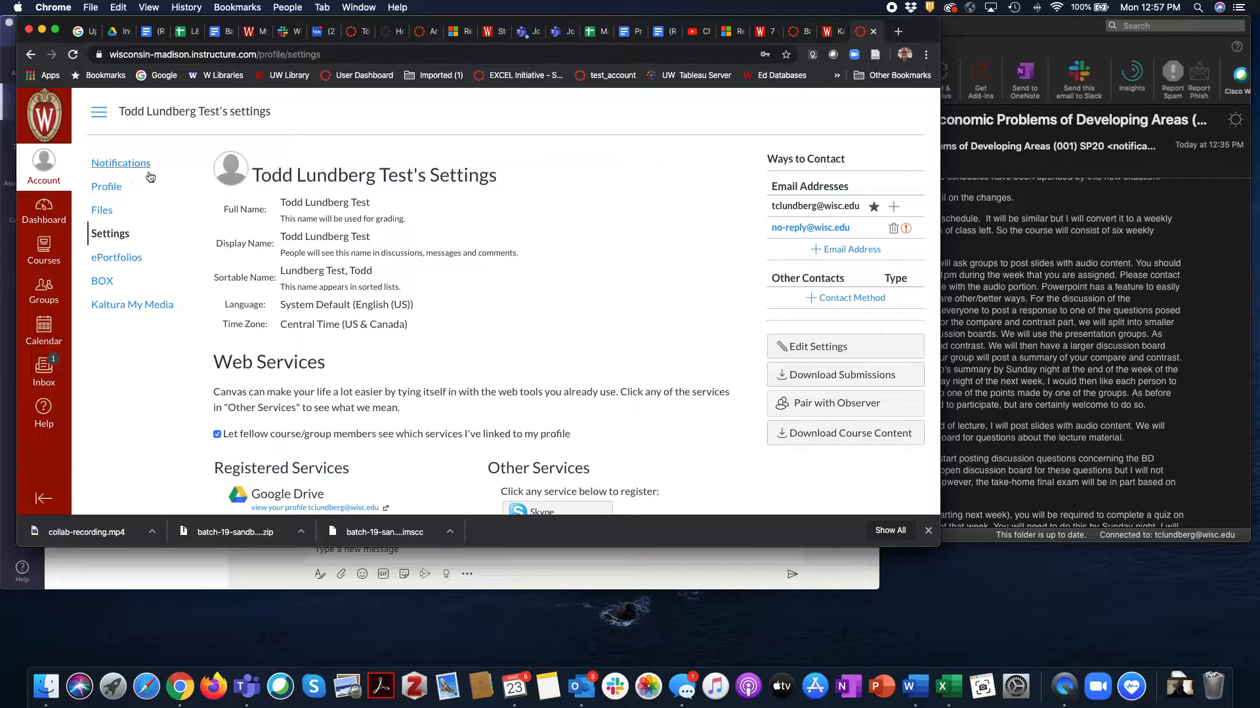
mouse_move(121, 164)
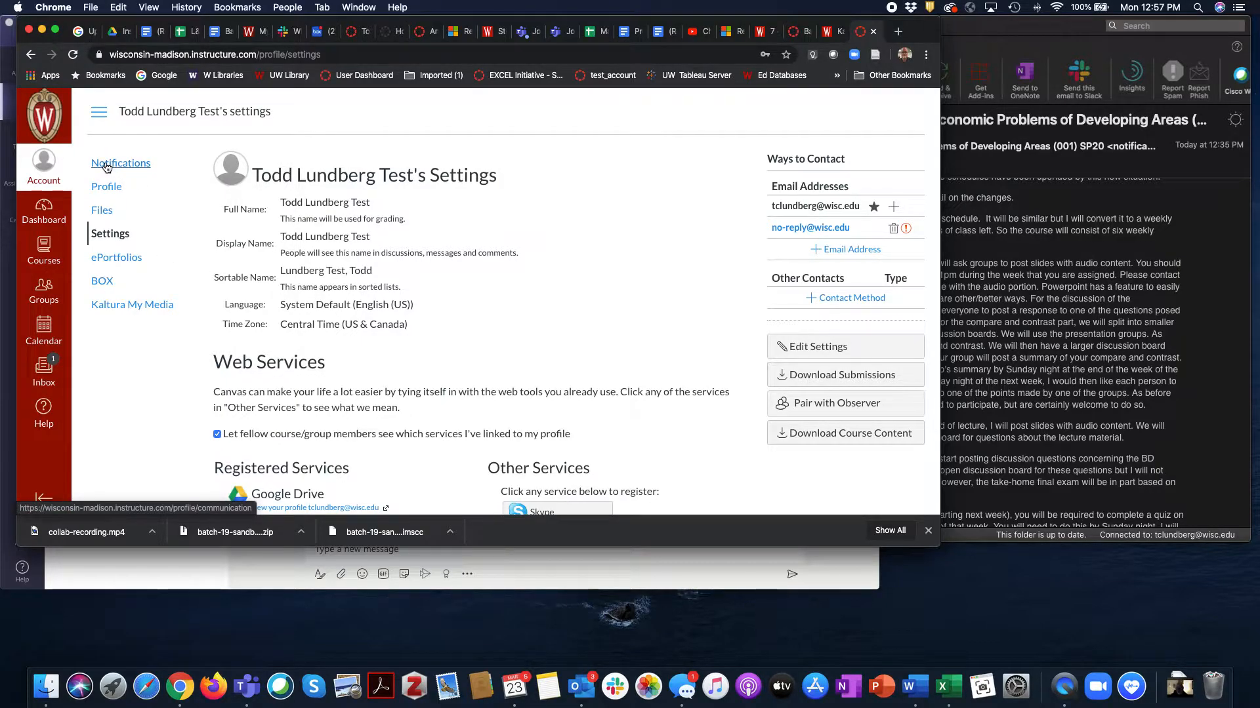
mouse_move(121, 164)
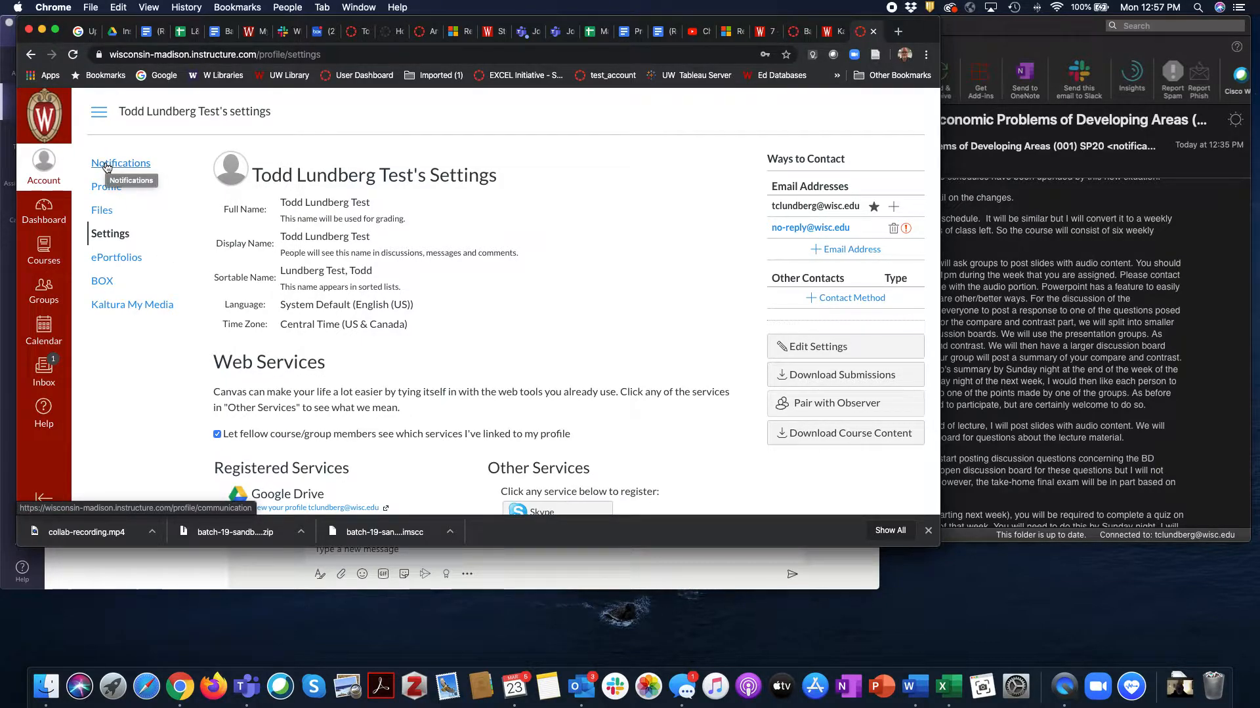
Check that Announcement notifies right away for the first email on Notification Preferences
left_click(121, 164)
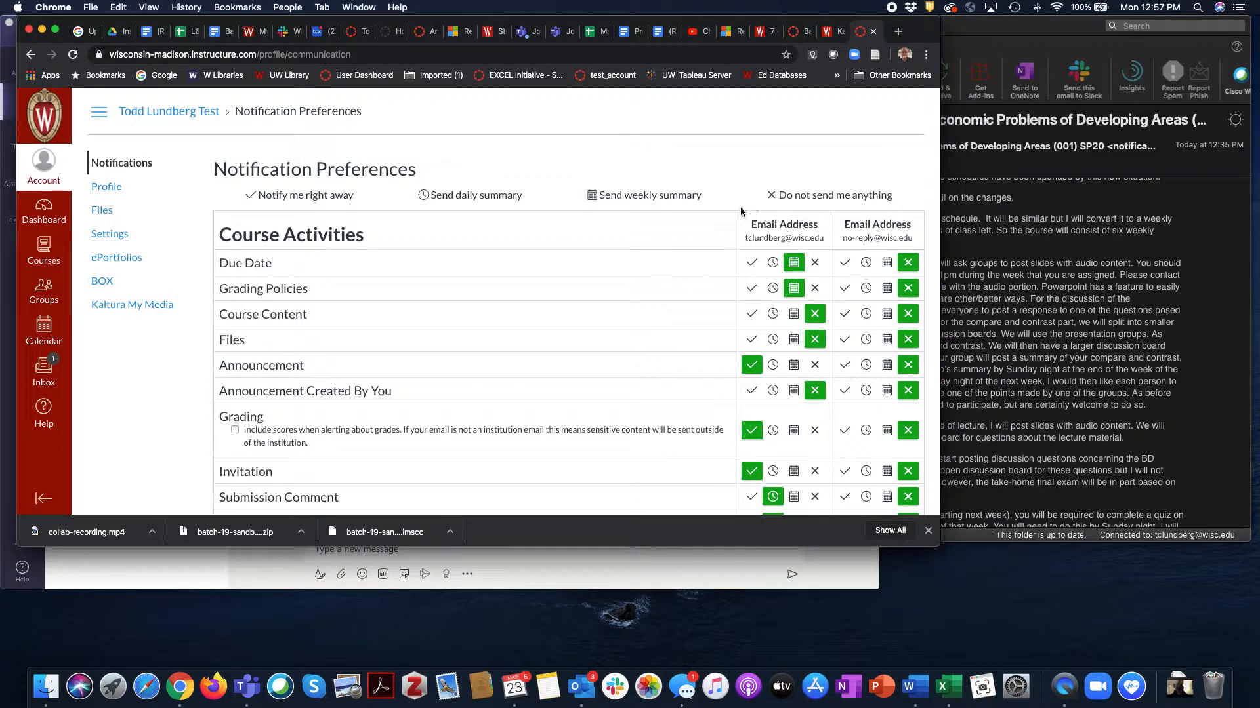
mouse_move(538, 348)
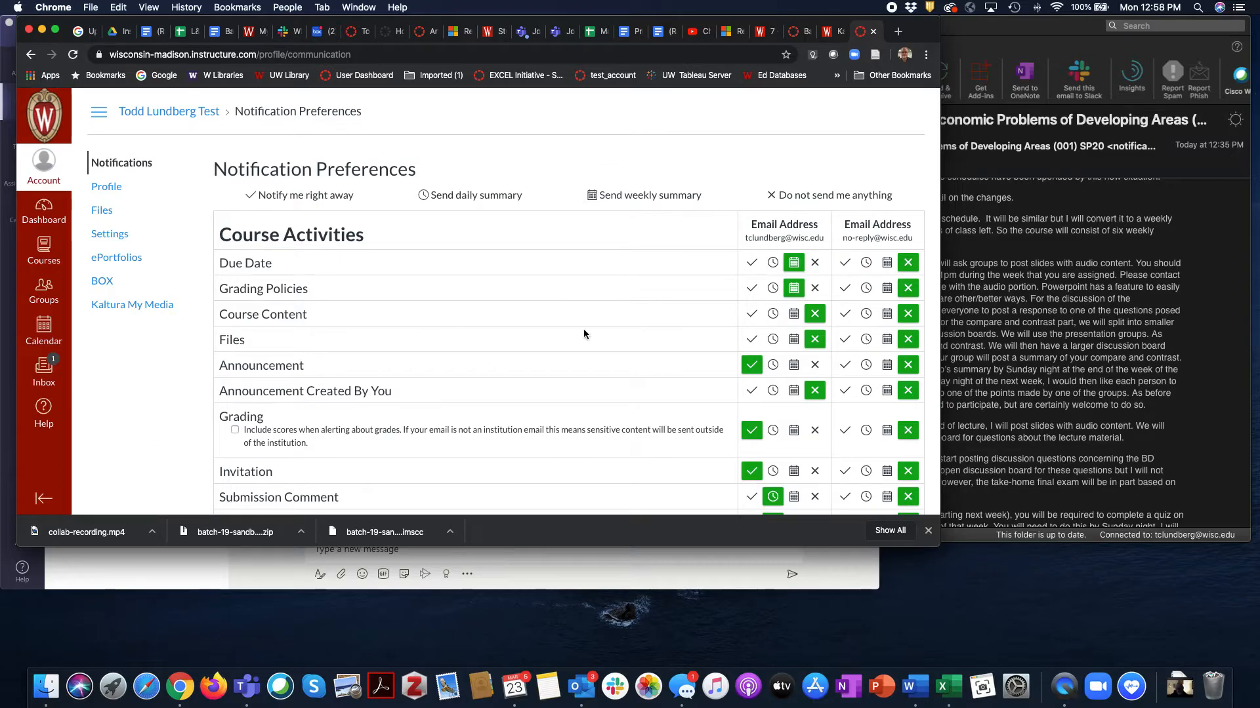
scroll("down", 3)
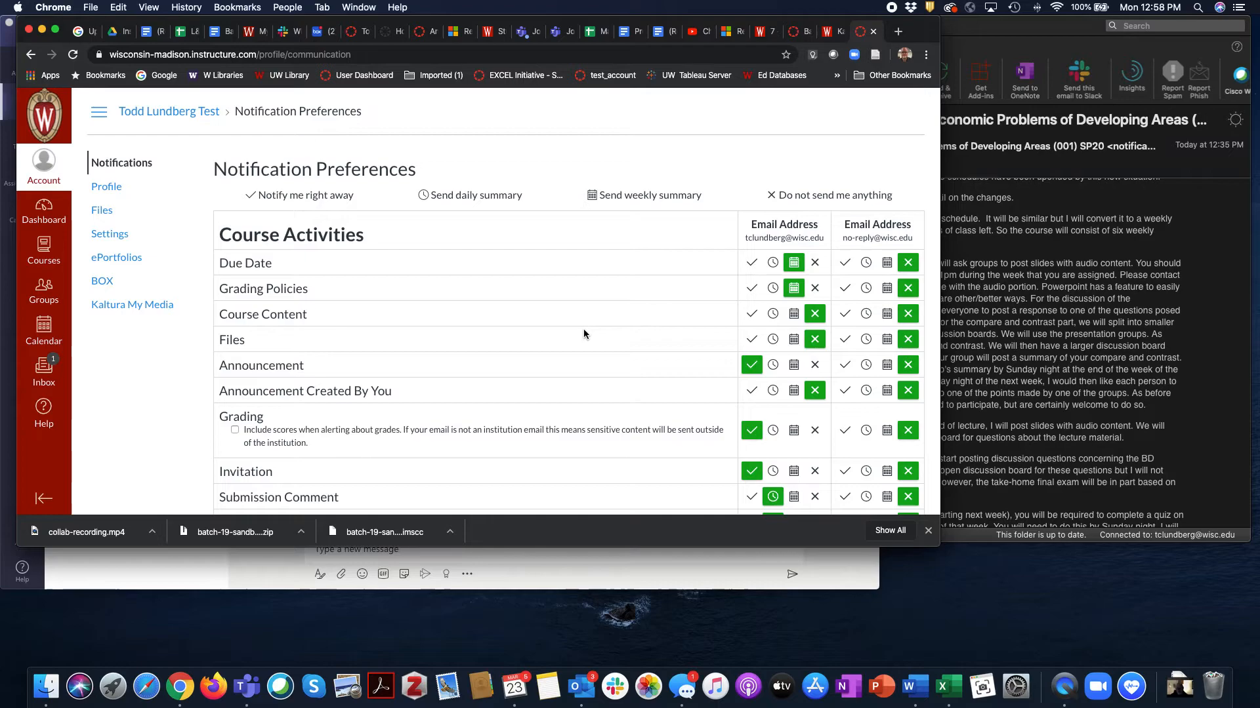
mouse_move(183, 468)
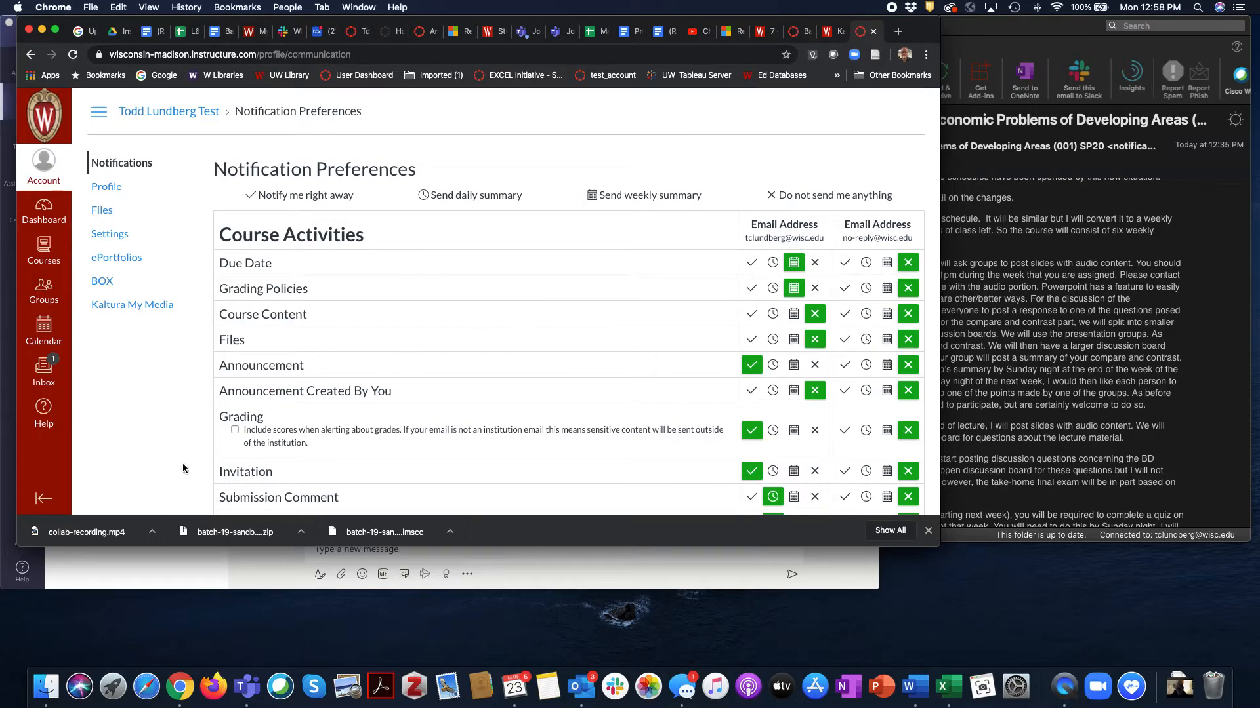